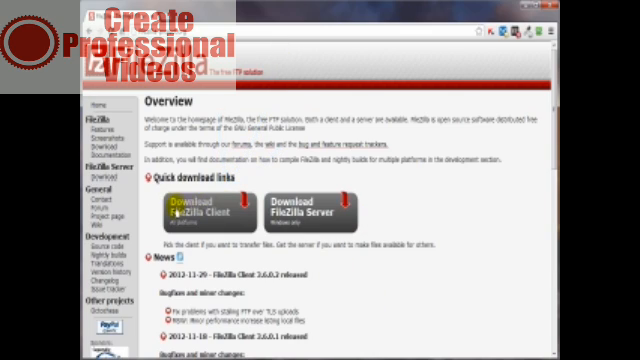
{"action": "mouse_move", "coordinate": [184, 210]}
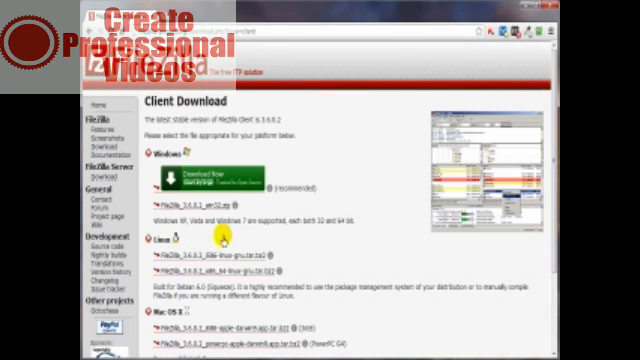
Scroll through the Client Download page to reach the Windows setup listing
{"action": "scroll", "scroll_direction": "down", "scroll_amount": 3}
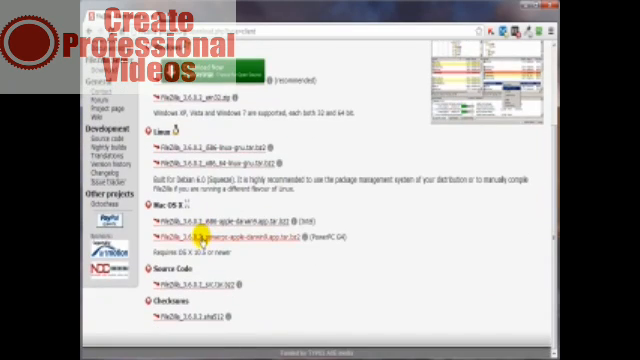
{"action": "scroll", "scroll_direction": "up", "scroll_amount": 3}
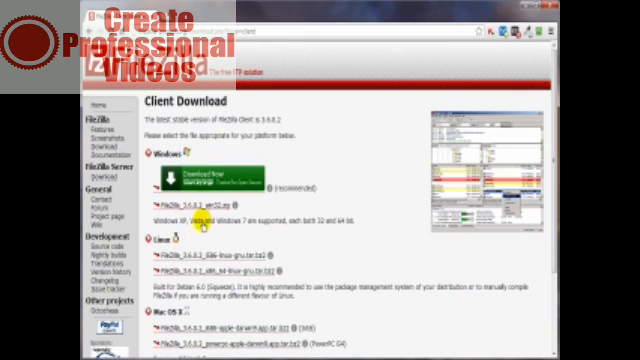
{"action": "mouse_move", "coordinate": [302, 200]}
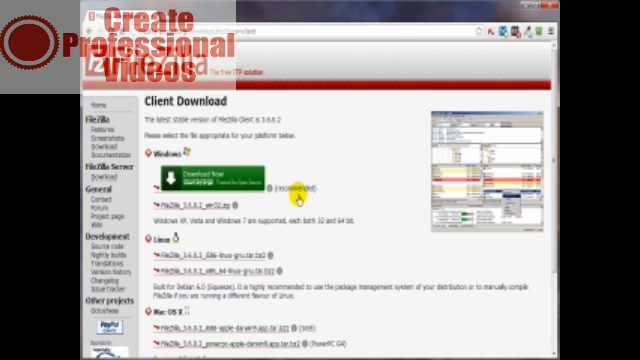
{"action": "scroll", "scroll_direction": "down", "scroll_amount": 3}
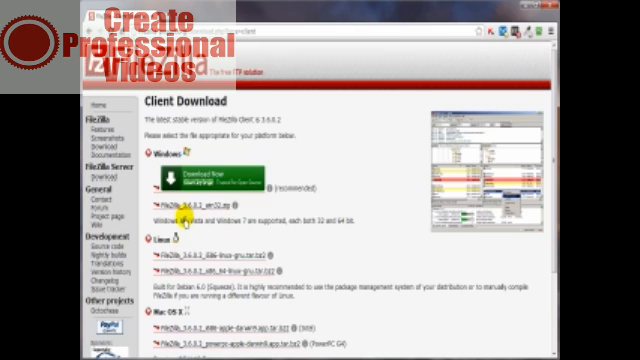
{"action": "mouse_move", "coordinate": [216, 244]}
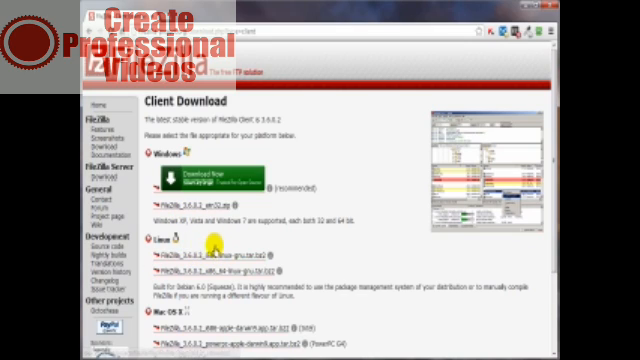
{"action": "mouse_move", "coordinate": [200, 180]}
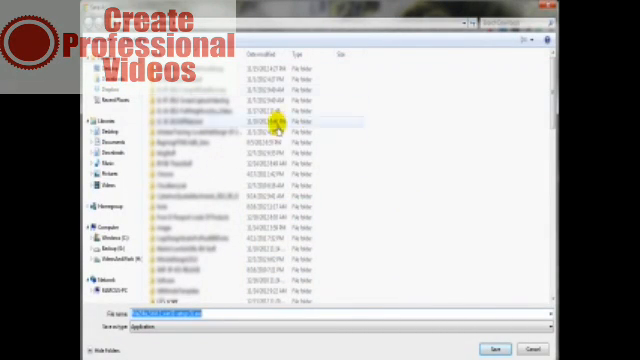
{"action": "mouse_move", "coordinate": [424, 200]}
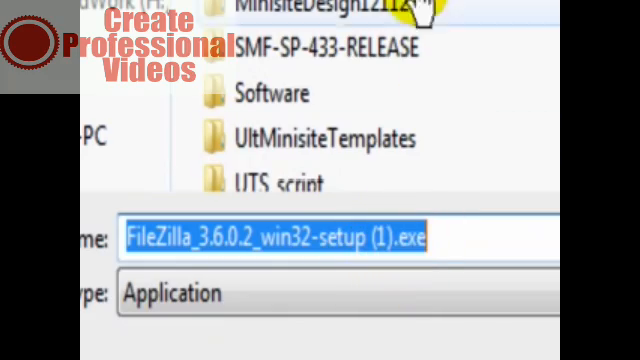
Scroll the Save As folder holding older FileZilla installers, keeping the name FileZilla_3.6.0.2_win32-setup.exe
{"action": "scroll", "scroll_direction": "down", "scroll_amount": 3}
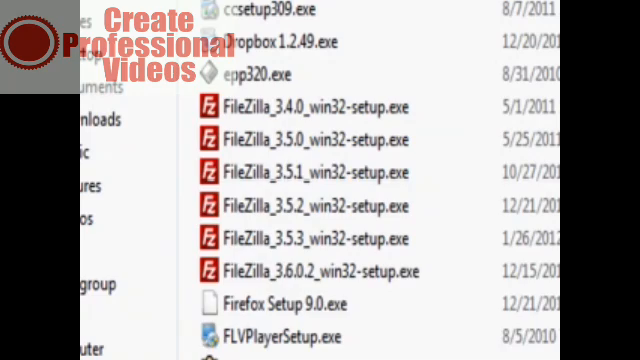
{"action": "mouse_move", "coordinate": [310, 240]}
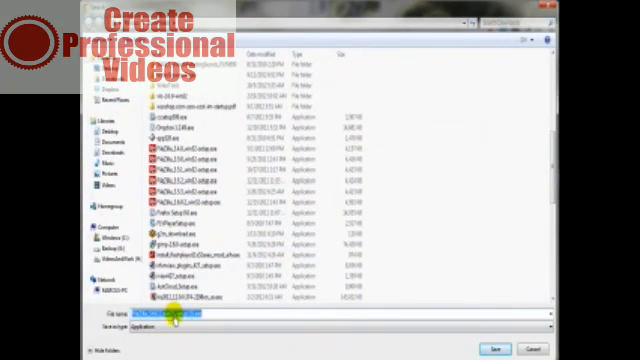
{"action": "mouse_move", "coordinate": [204, 204]}
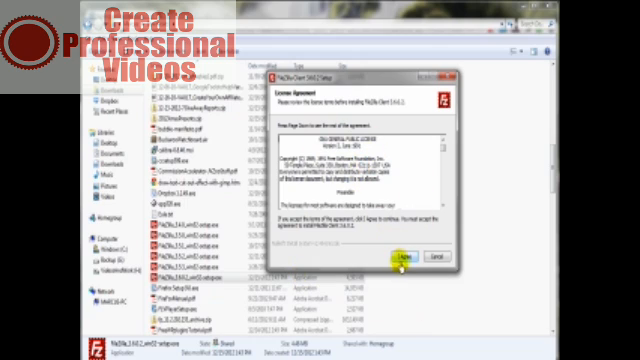
Accept the license and choose installation for anyone who uses this computer
{"action": "left_click", "coordinate": [396, 258]}
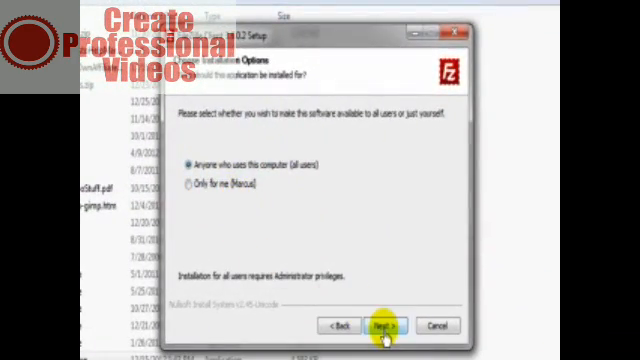
{"action": "left_click", "coordinate": [384, 326]}
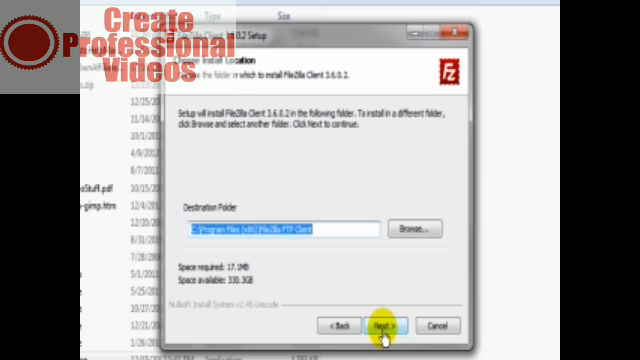
{"action": "mouse_move", "coordinate": [218, 268]}
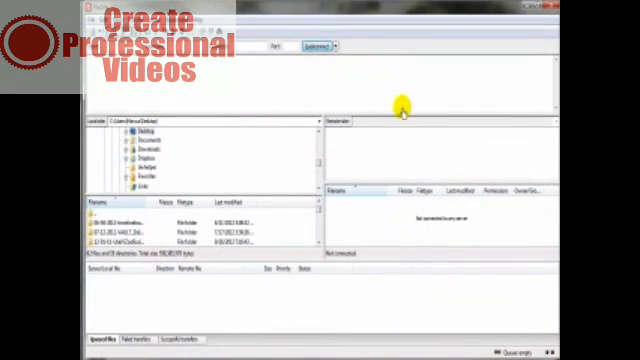
{"action": "mouse_move", "coordinate": [426, 104]}
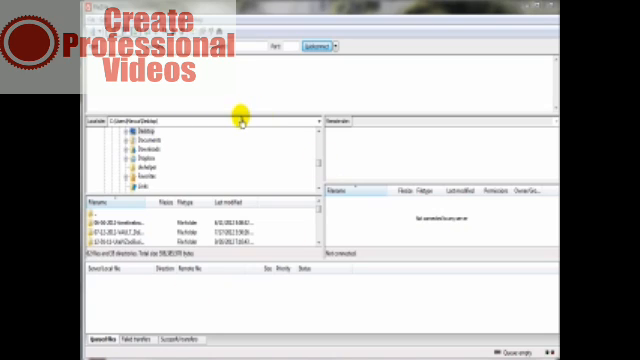
{"action": "mouse_move", "coordinate": [242, 144]}
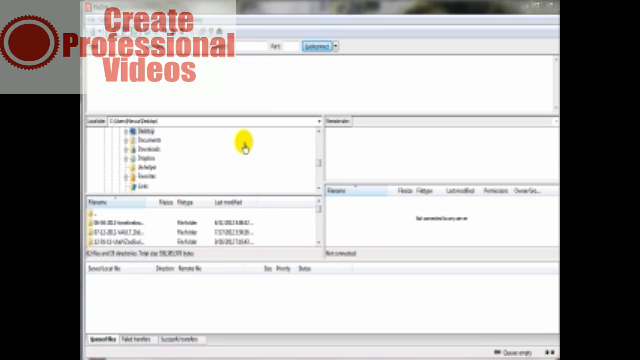
{"action": "mouse_move", "coordinate": [282, 206]}
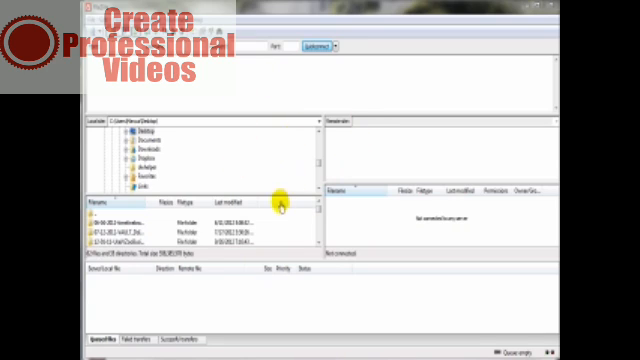